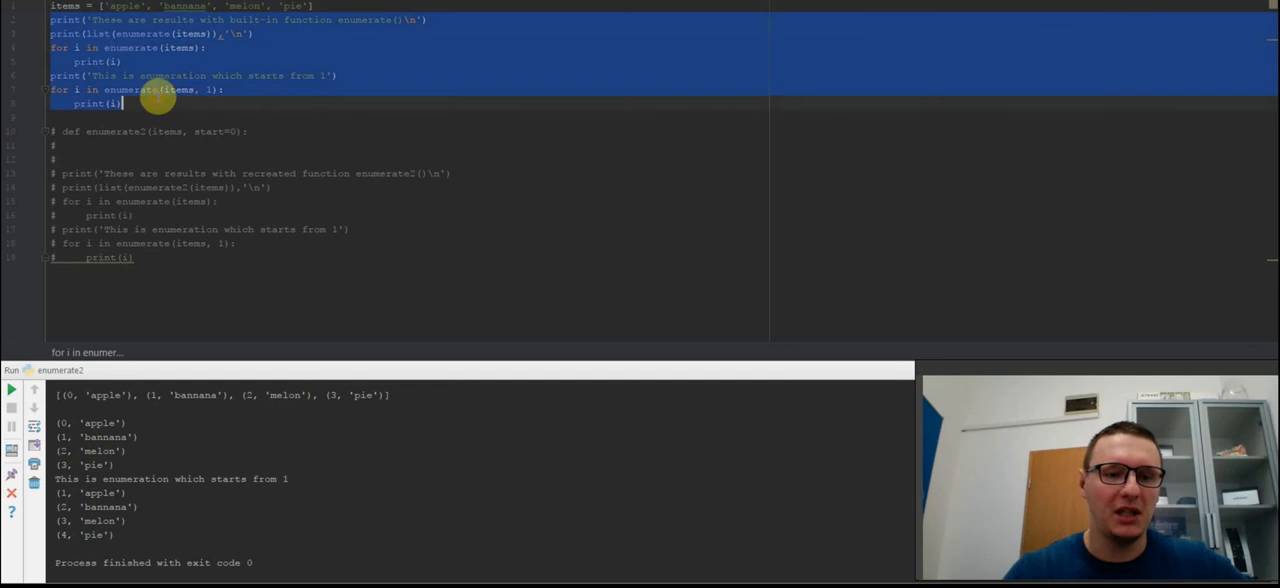
# Run the enumerate2 script to print built-in enumerate results, then select the commented enumerate2 block
pyautogui.rightClick(150, 96)
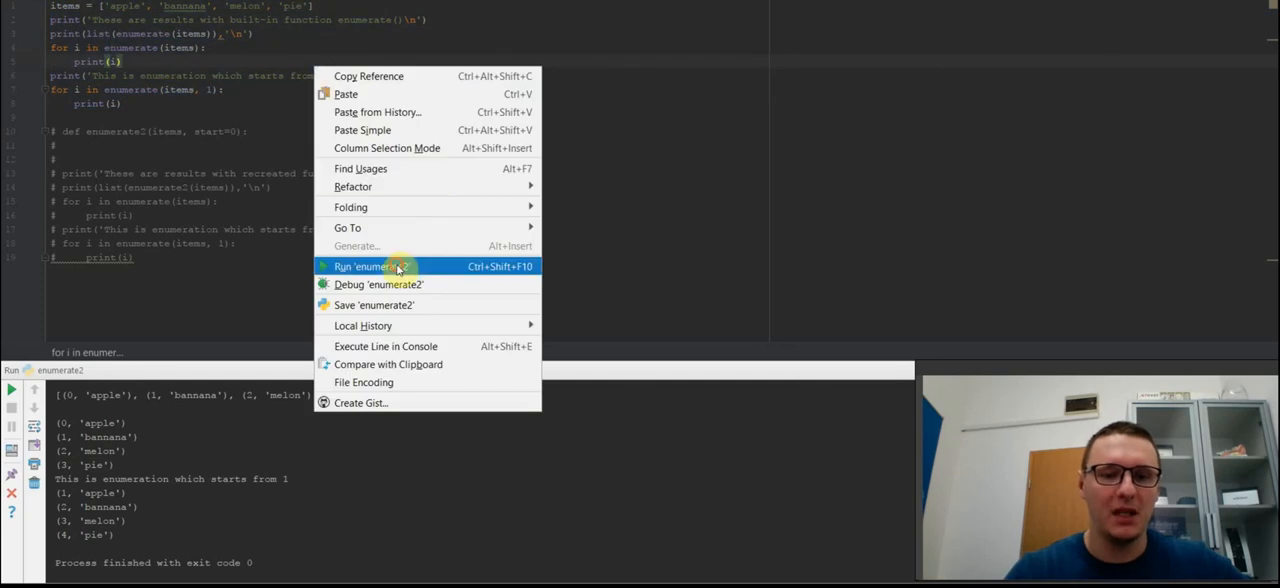
pyautogui.click(364, 266)
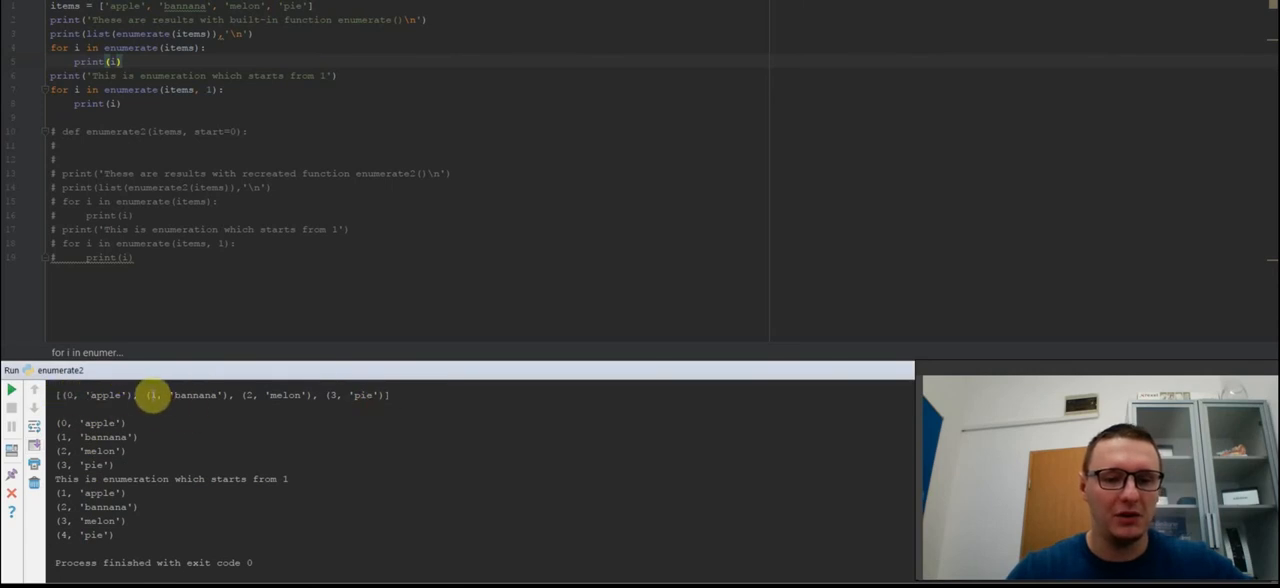
pyautogui.moveTo(150, 396); pyautogui.dragTo(124, 458)
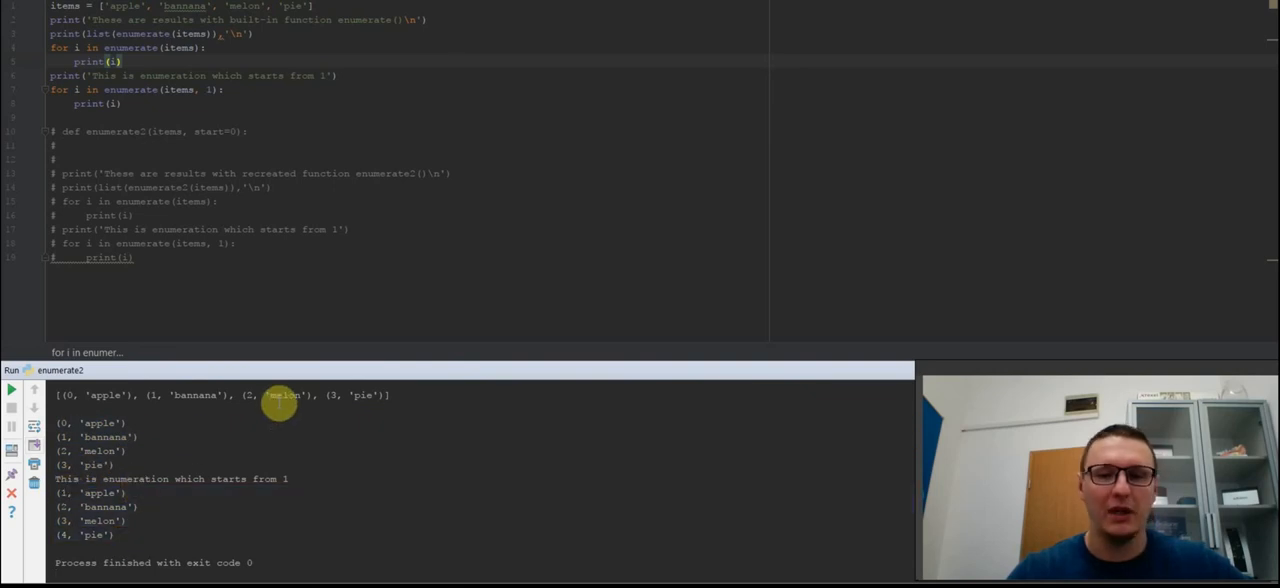
pyautogui.moveTo(152, 252)
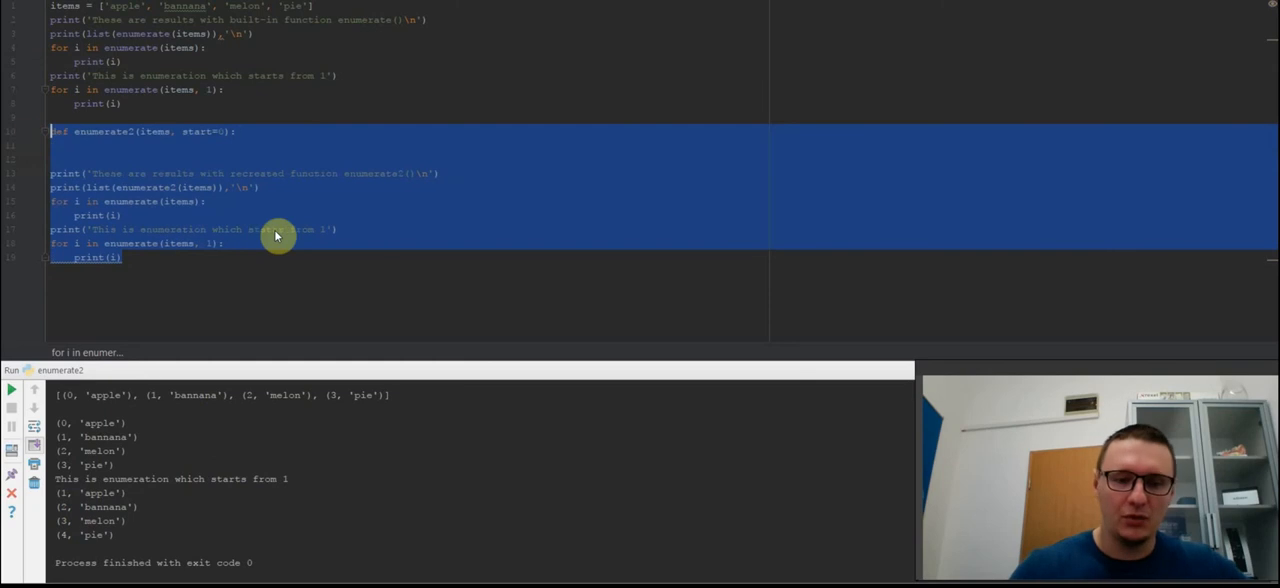
# Write the enumerate2 body: x = [], for i in items:, and m = start, i
pyautogui.click(236, 132)
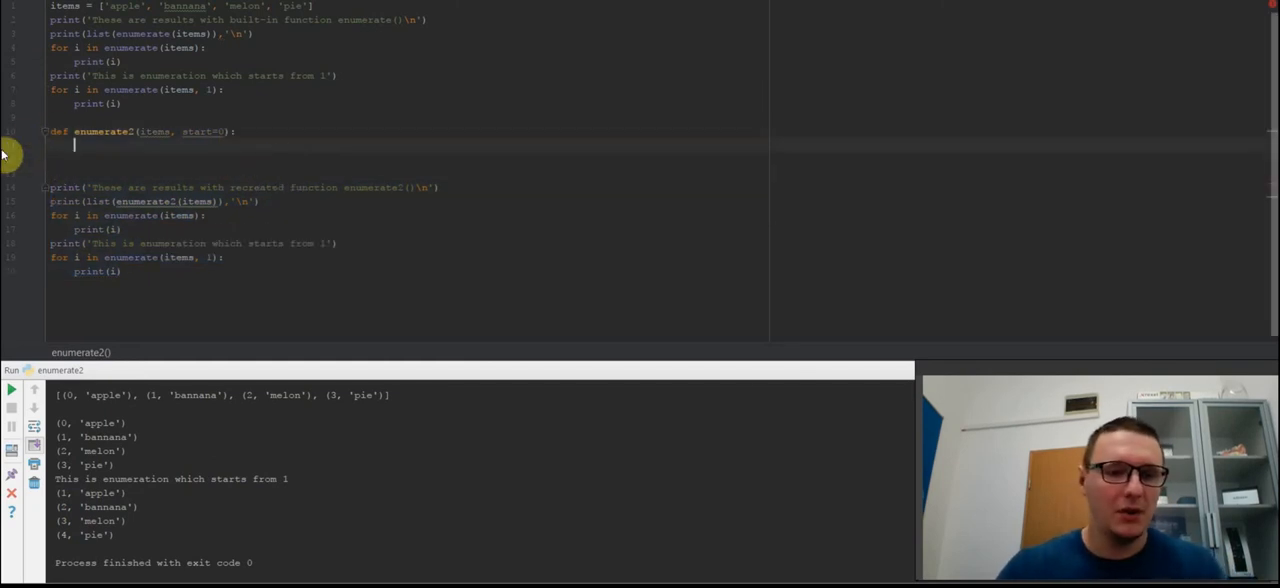
pyautogui.moveTo(168, 138)
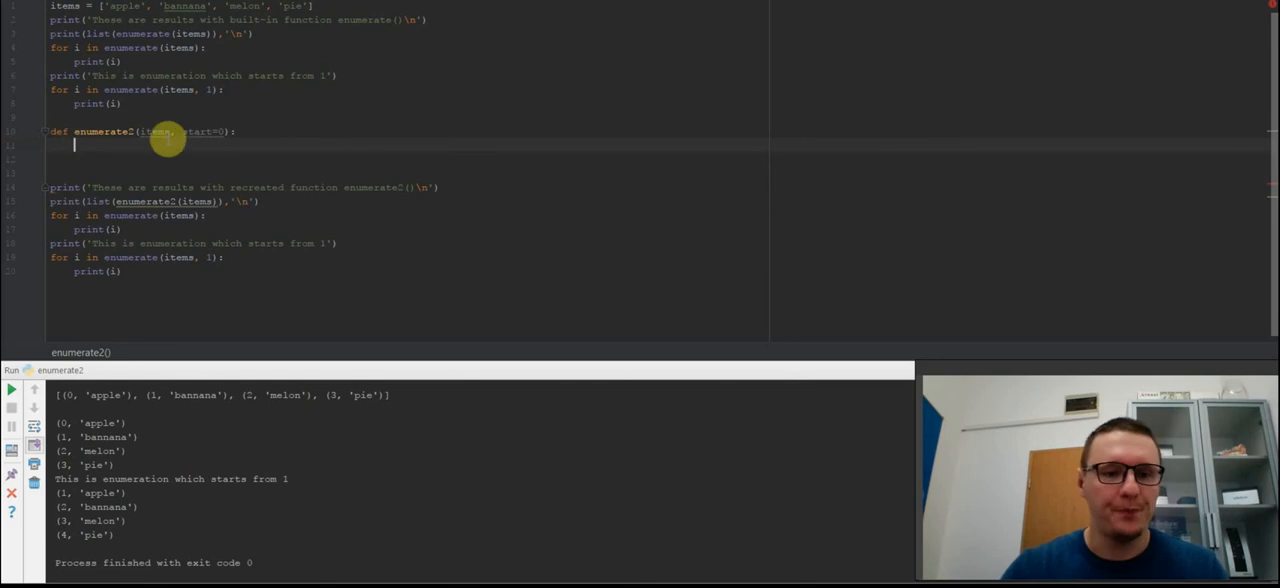
pyautogui.write('x =')
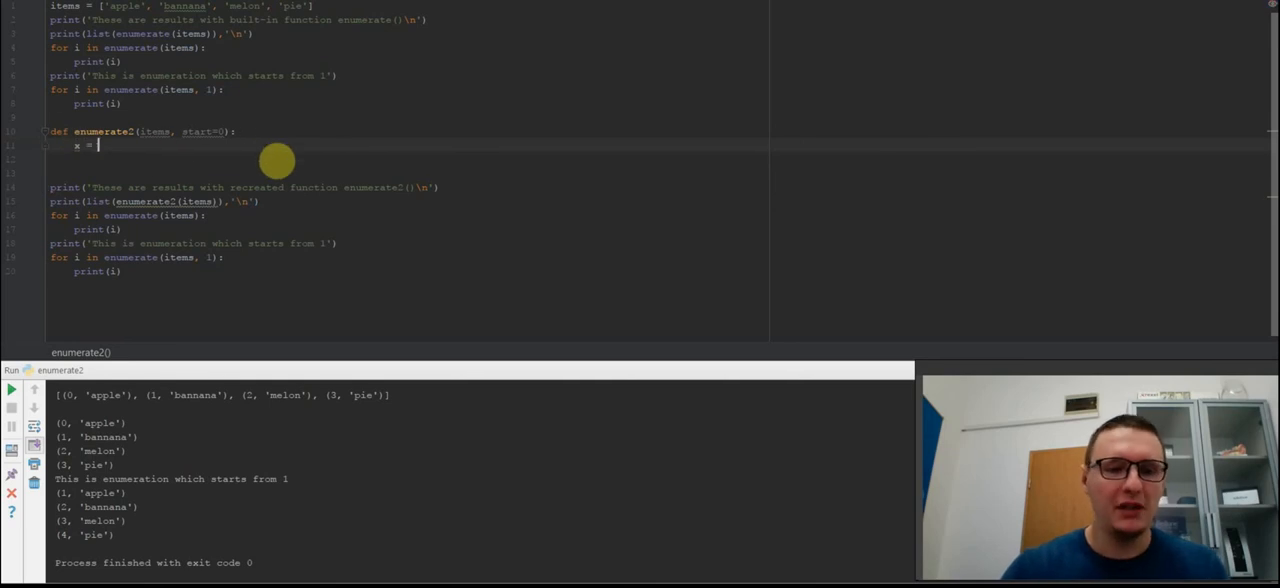
pyautogui.write('[]')
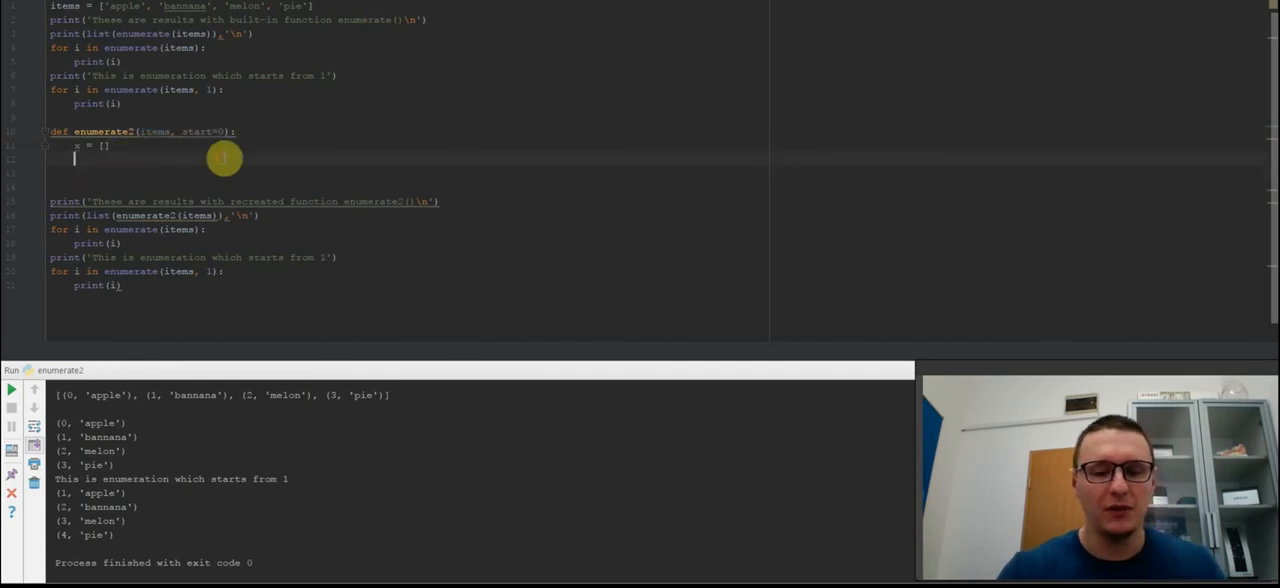
pyautogui.write('for i in items:')
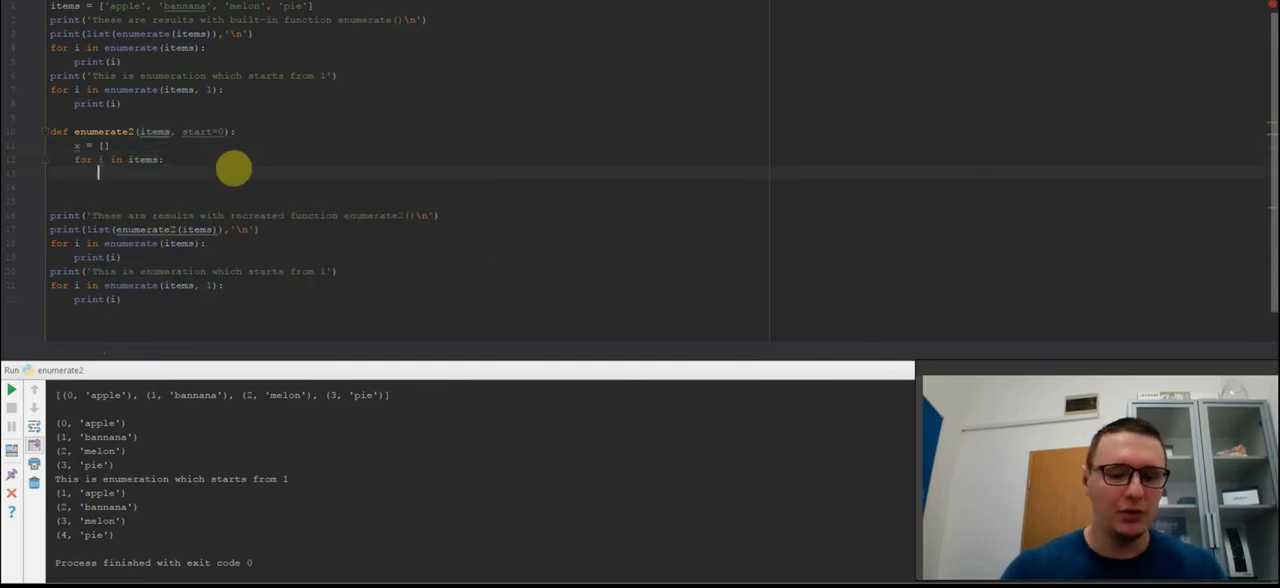
pyautogui.write('m =')
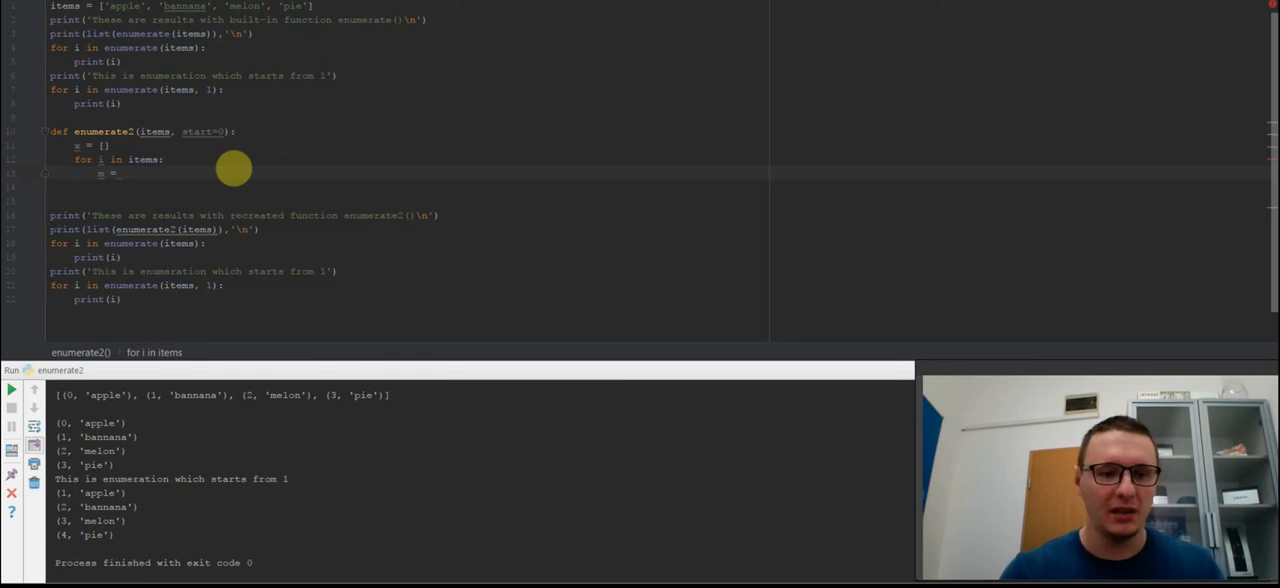
pyautogui.write('start, i')
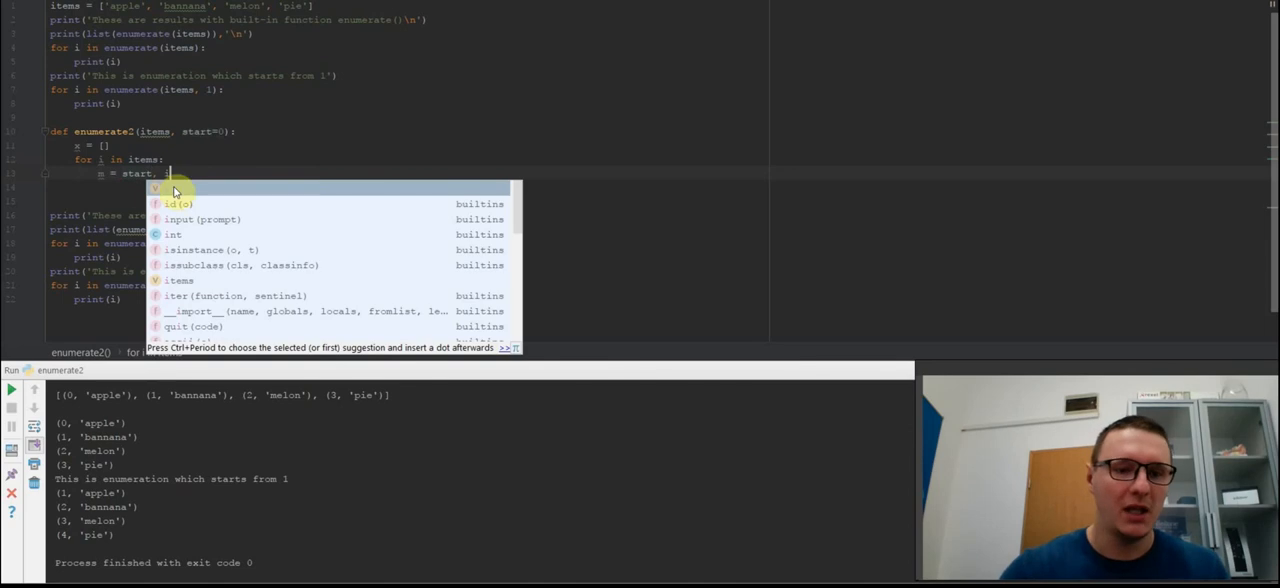
pyautogui.press('Escape')
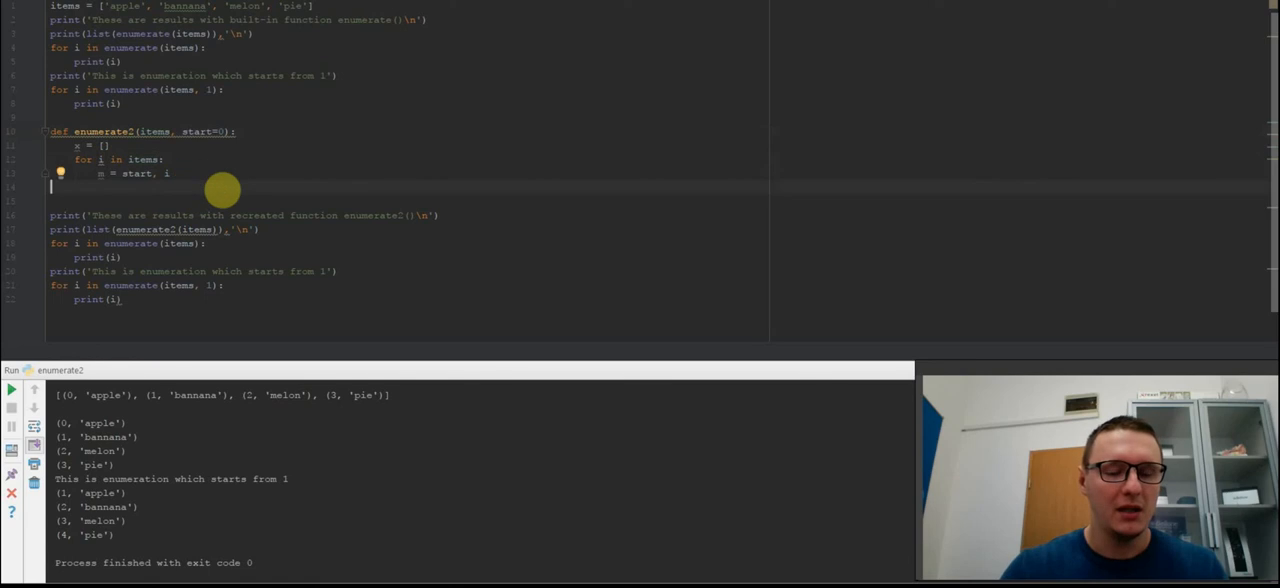
pyautogui.moveTo(348, 168)
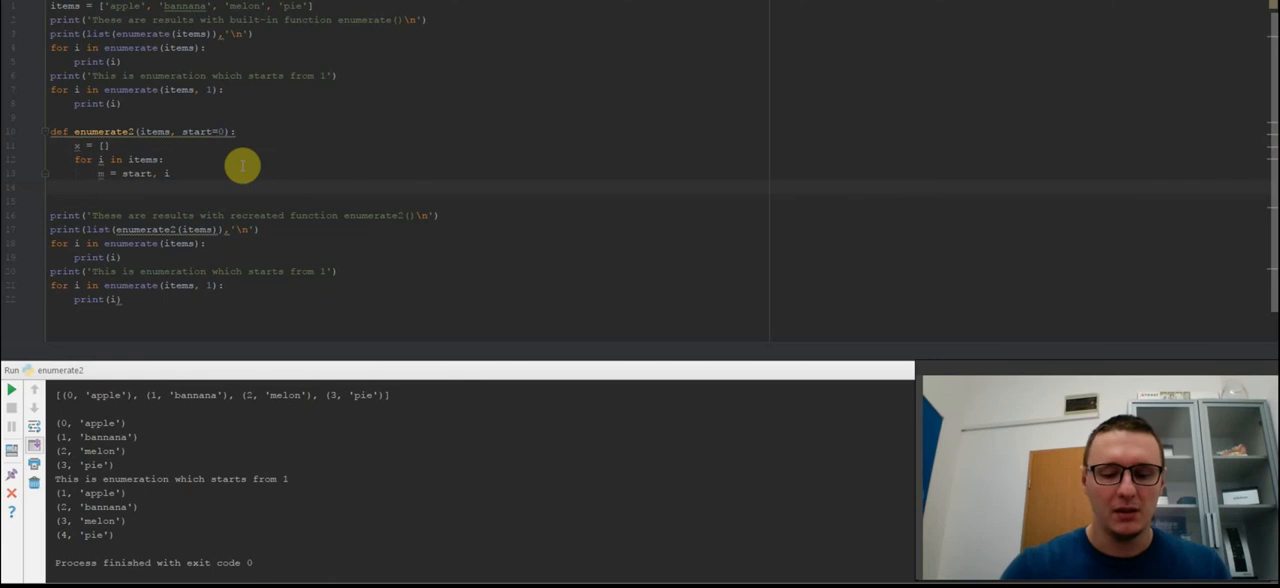
# Append m to x, increment start by 1 inside the loop, and return x afterwards
pyautogui.write('x.append(')
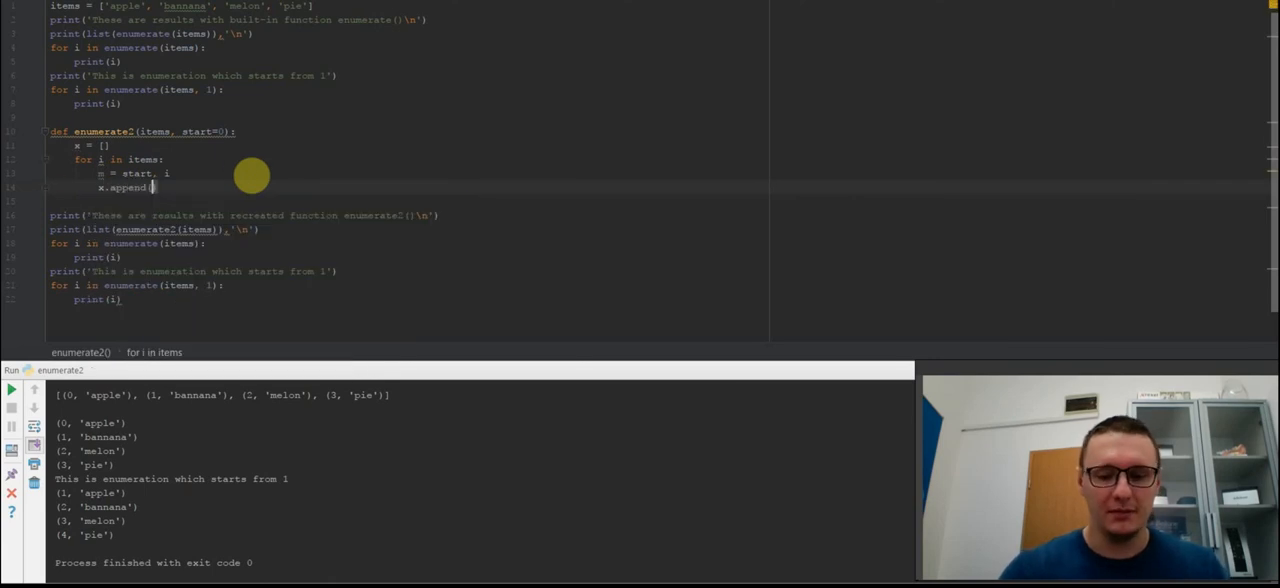
pyautogui.write('m)')
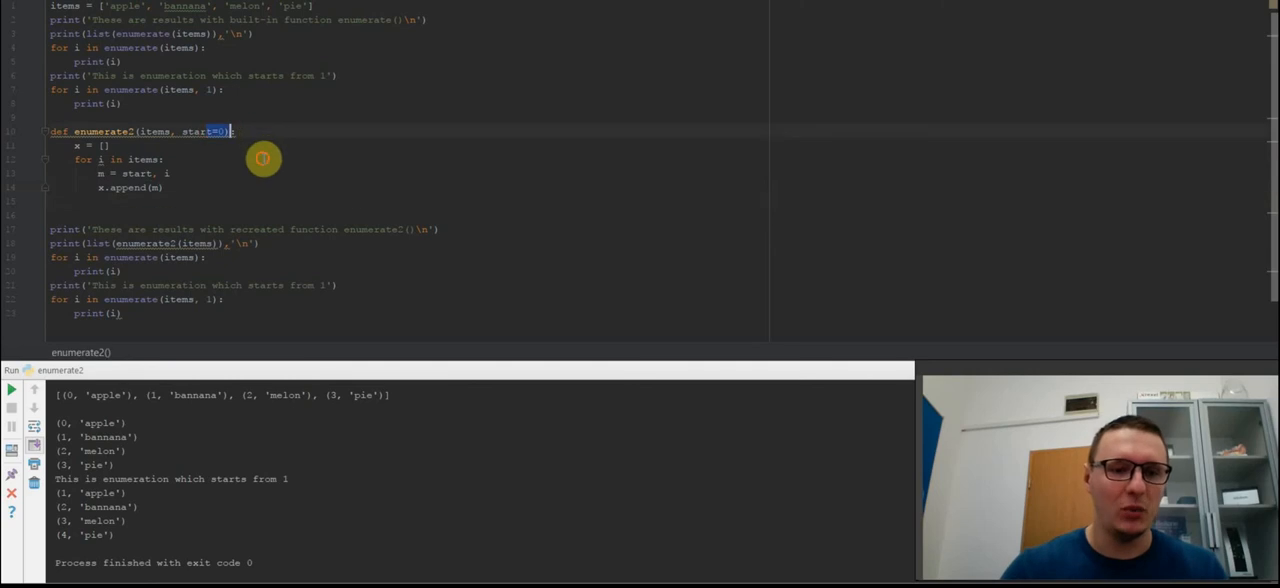
pyautogui.write('rt += 1')
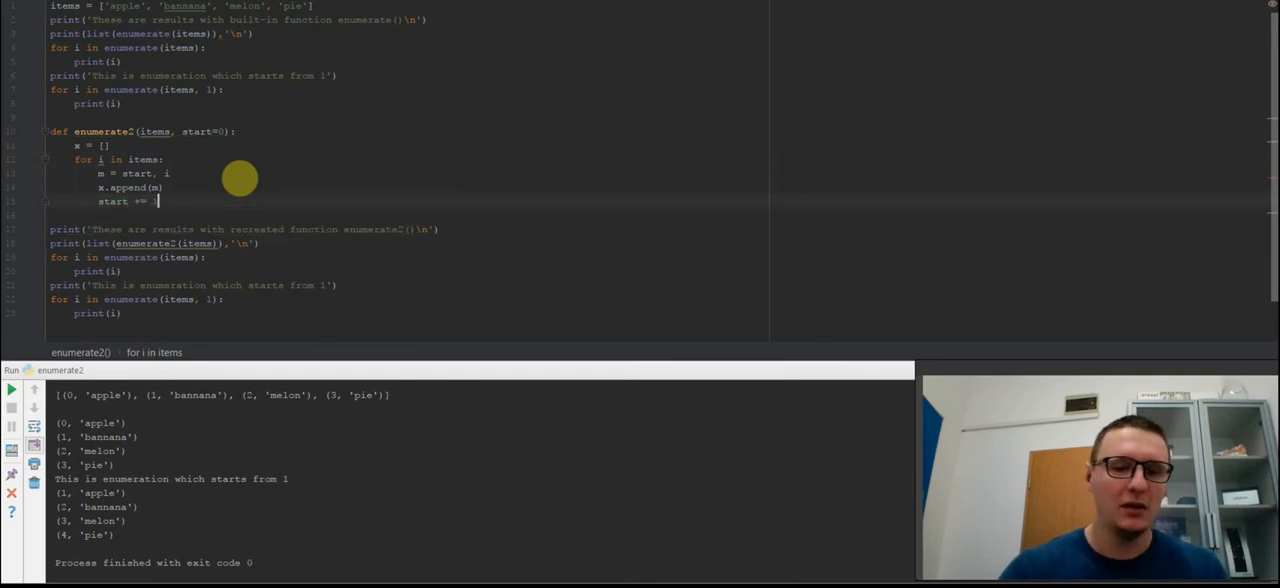
pyautogui.write('return x')
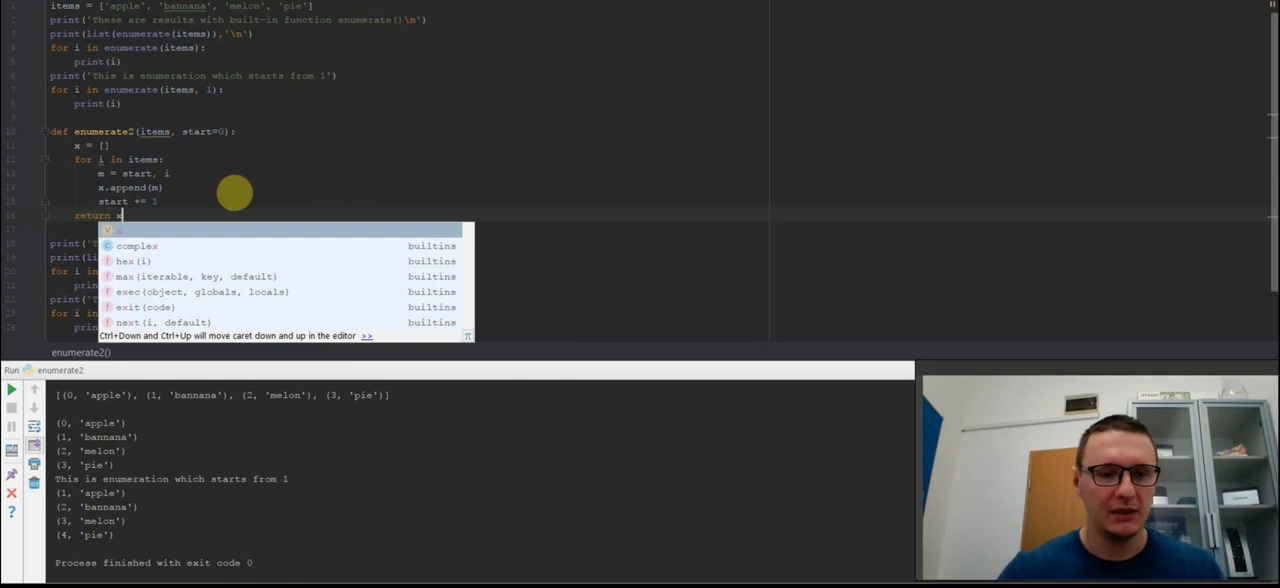
pyautogui.press('Escape')
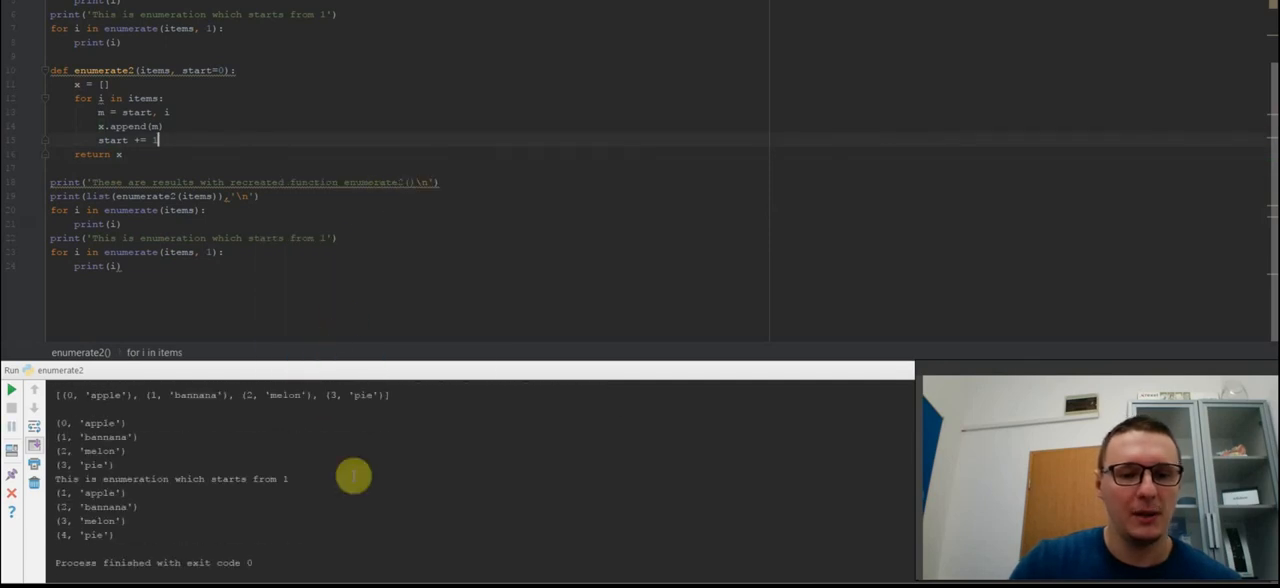
# Rerun the script and compare enumerate2 output with the built-in enumerate results
pyautogui.scroll(3)
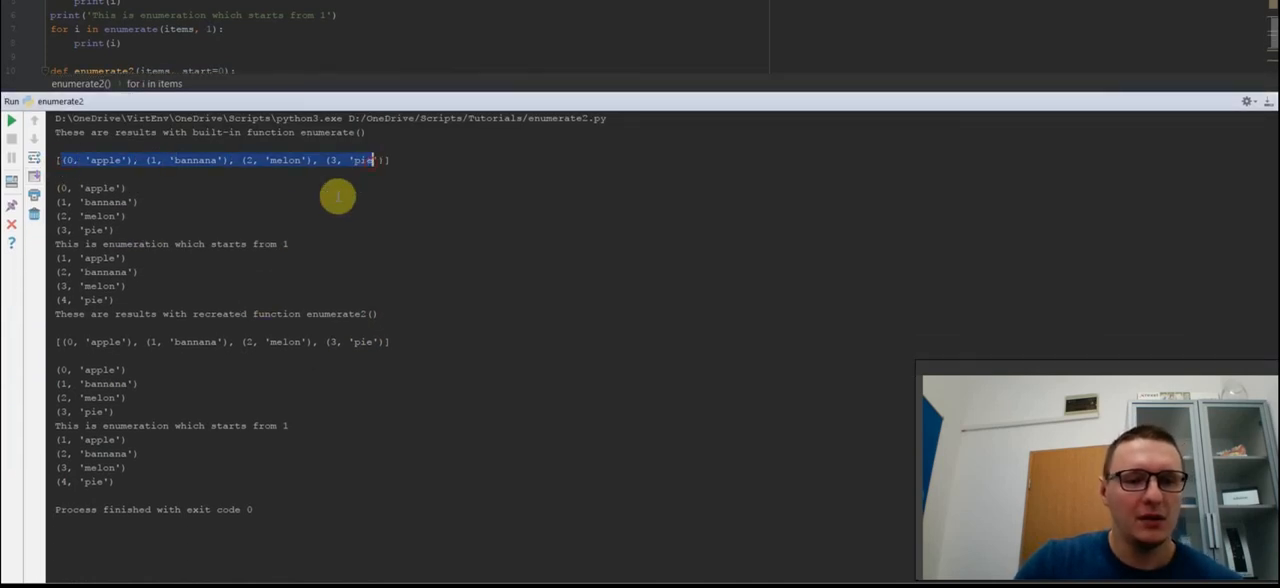
pyautogui.moveTo(260, 232)
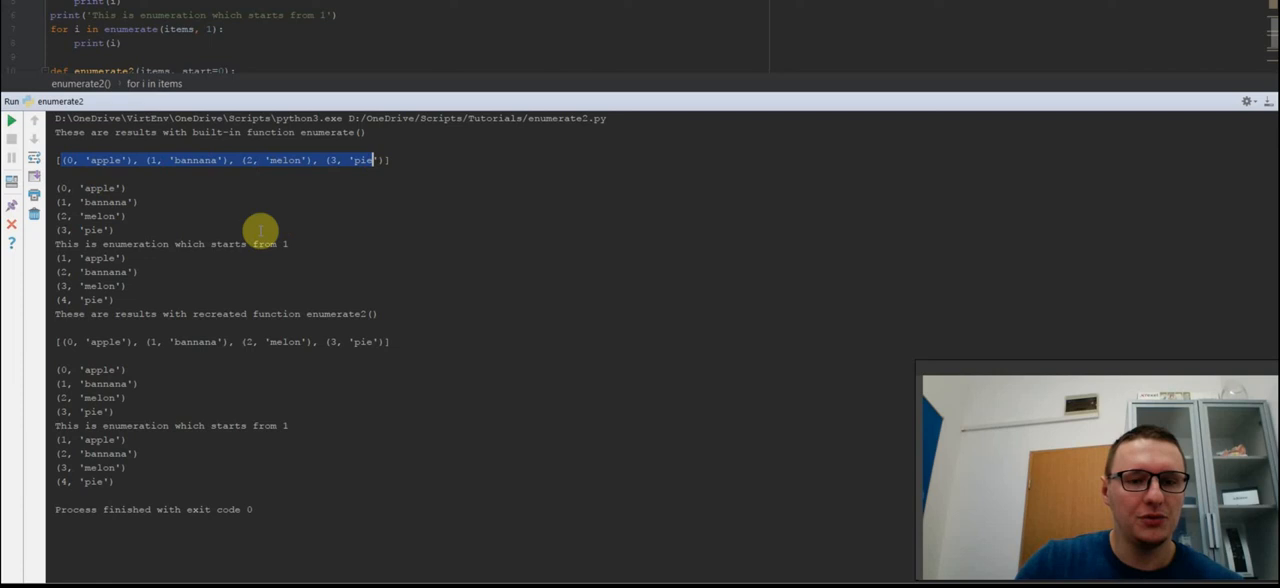
pyautogui.moveTo(196, 218)
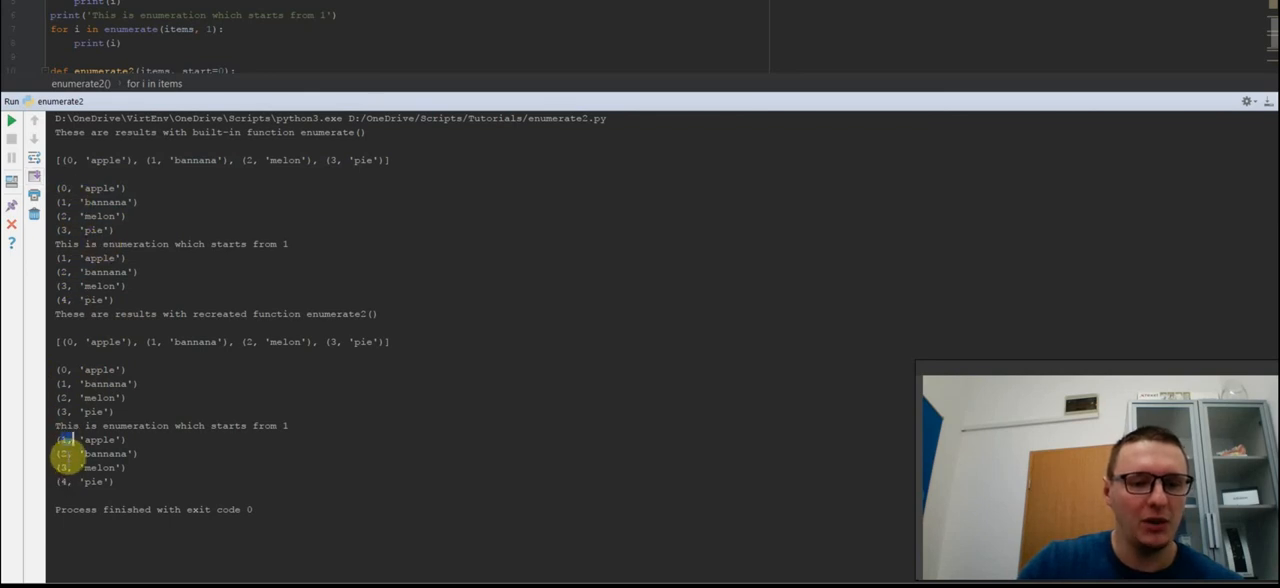
pyautogui.moveTo(870, 224)
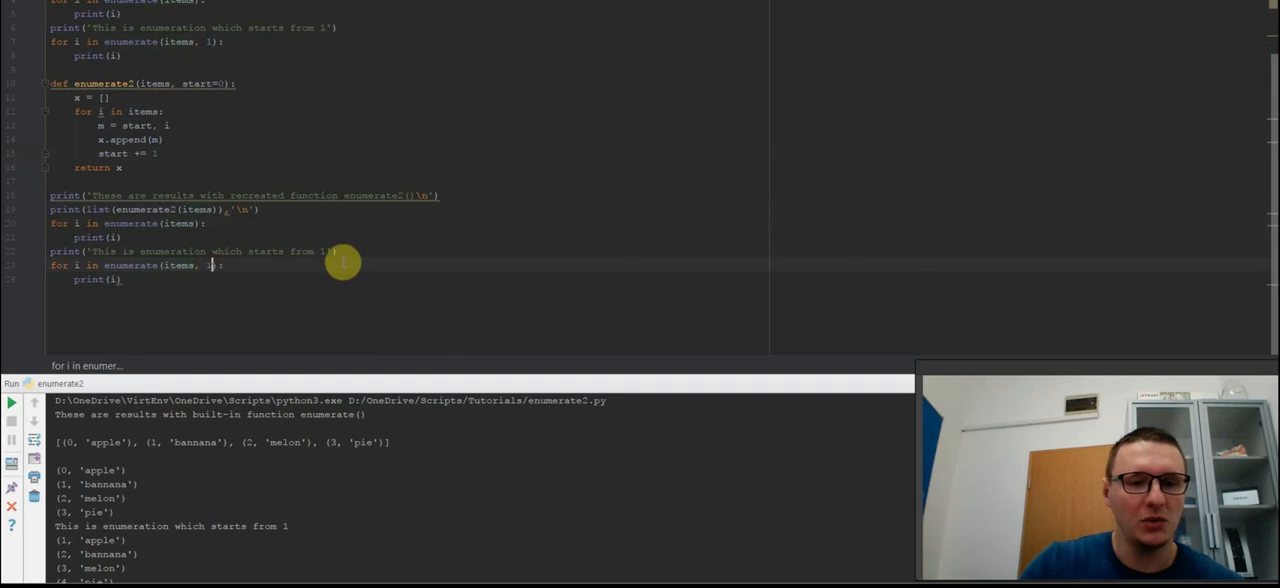
pyautogui.moveTo(362, 264)
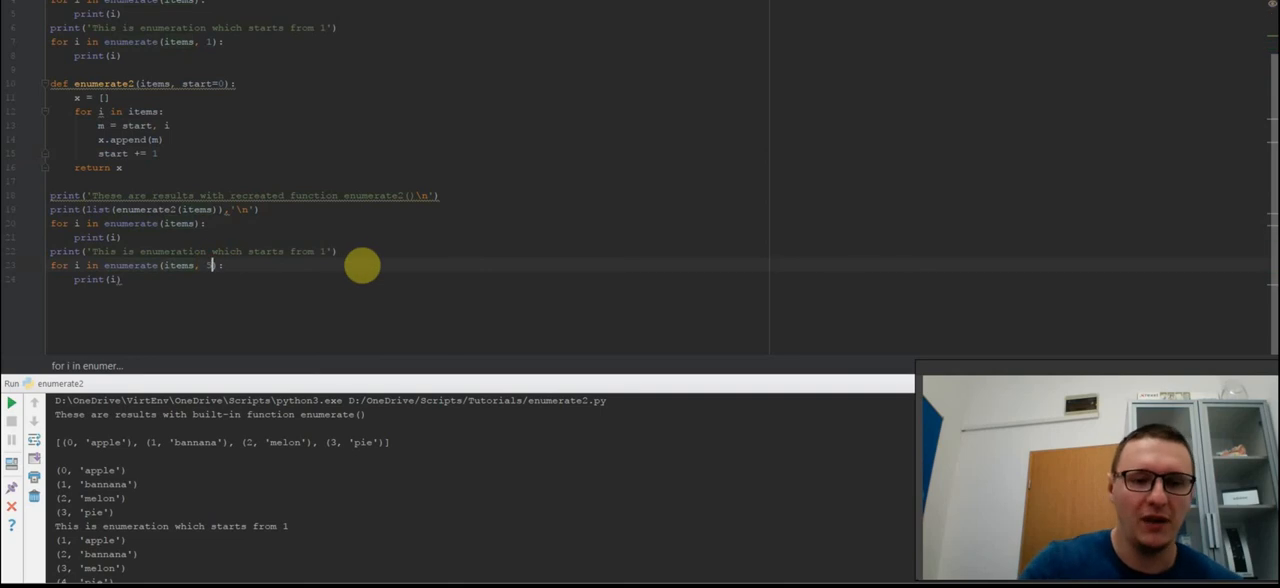
# Rerun the script with start 5 so both enumerations number items from 5 to 8
pyautogui.scroll(3)
pyautogui.write('5')
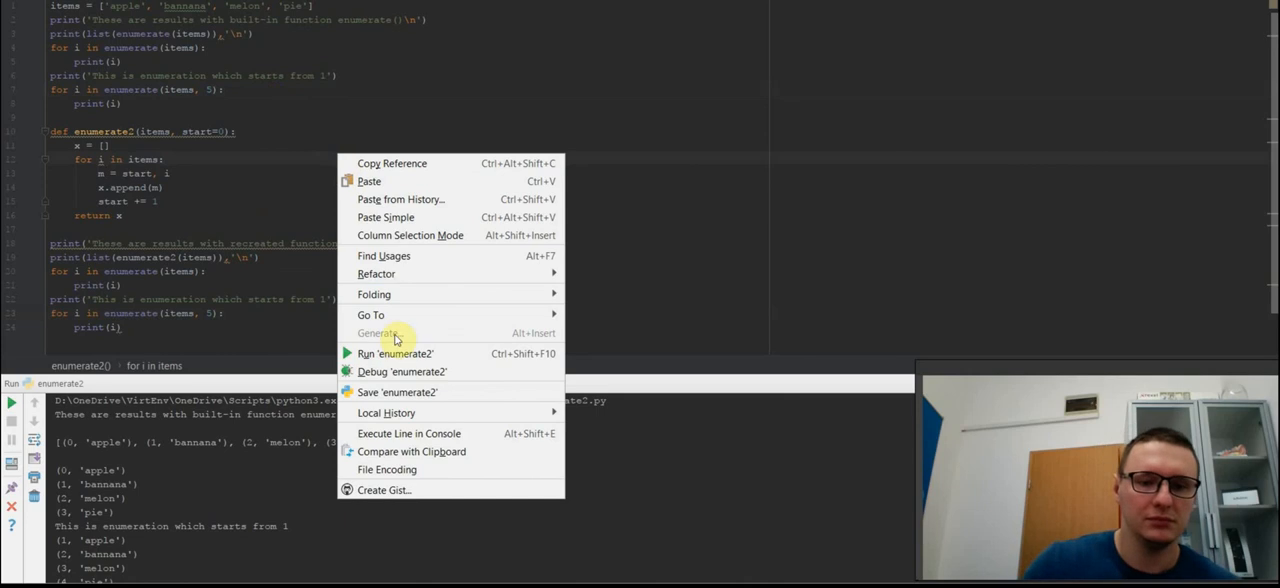
pyautogui.click(394, 352)
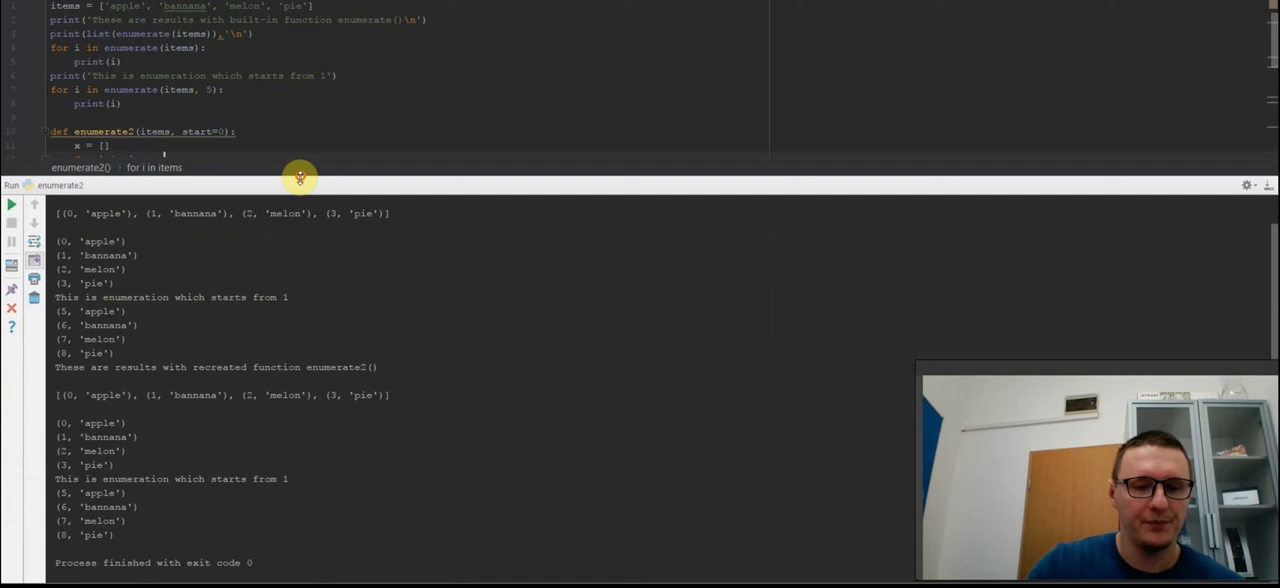
pyautogui.moveTo(432, 204)
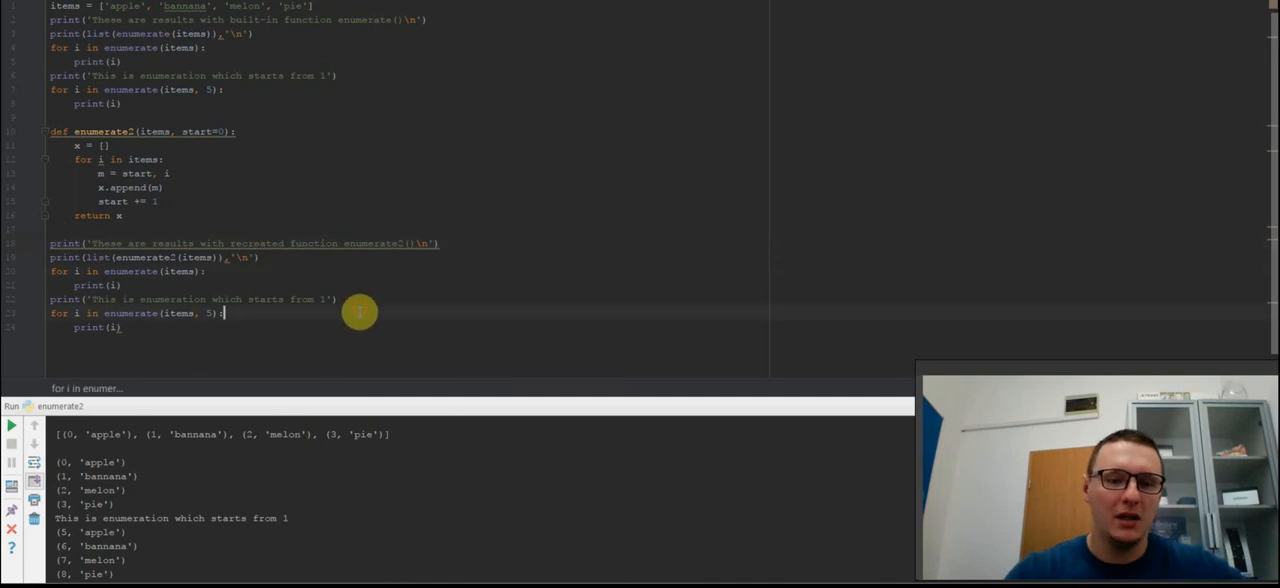
pyautogui.moveTo(420, 322)
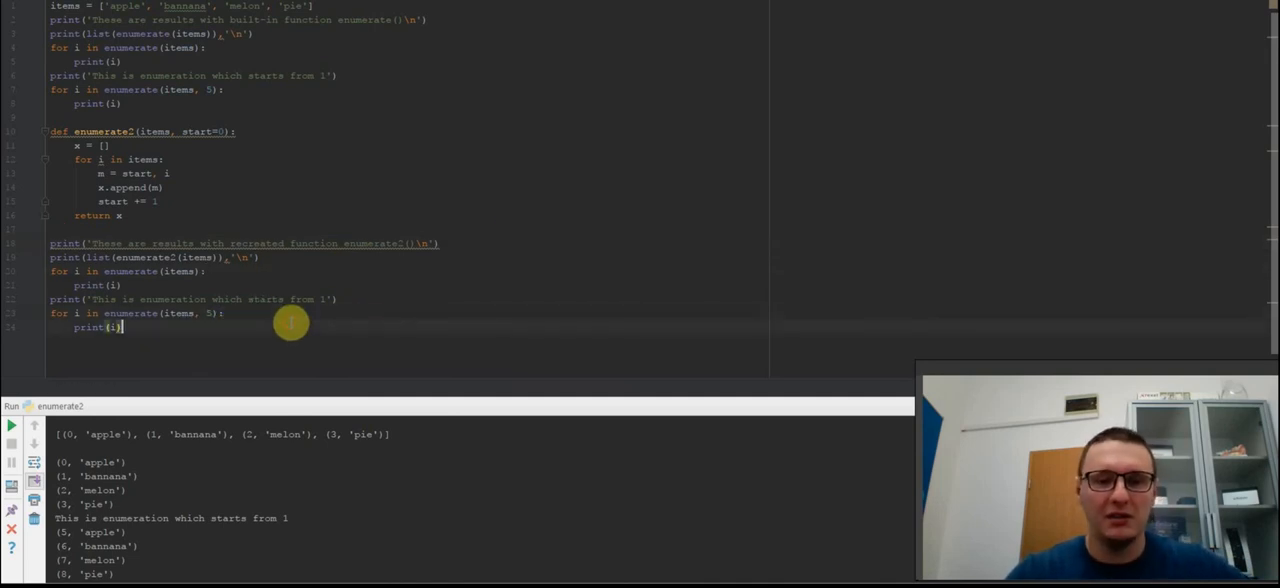
pyautogui.moveTo(330, 308)
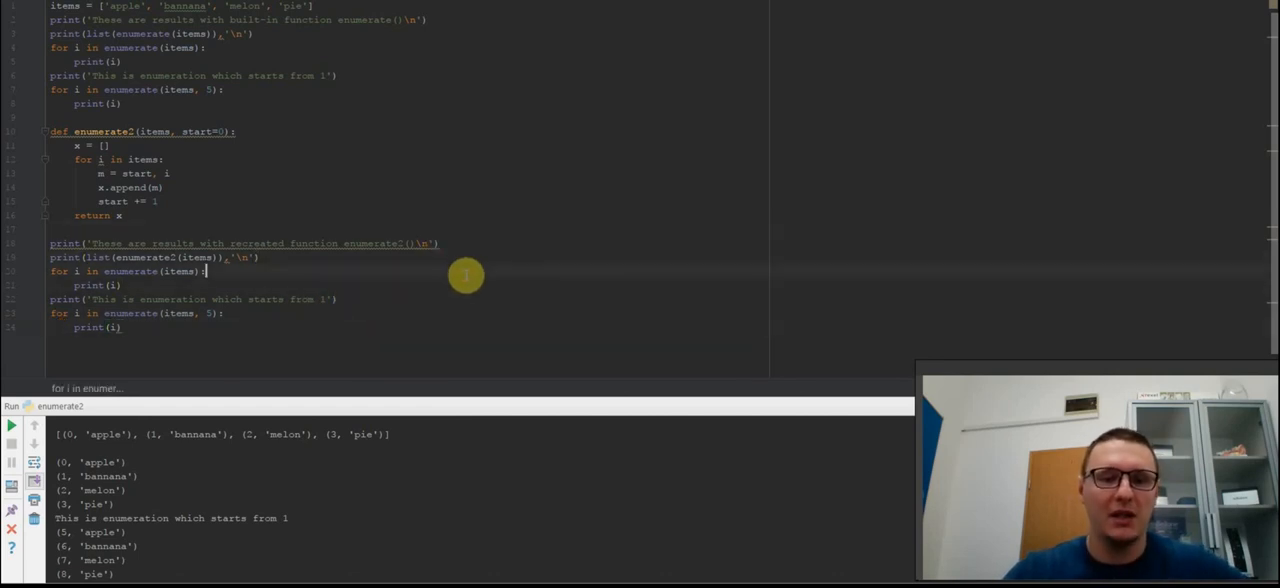
pyautogui.moveTo(524, 484)
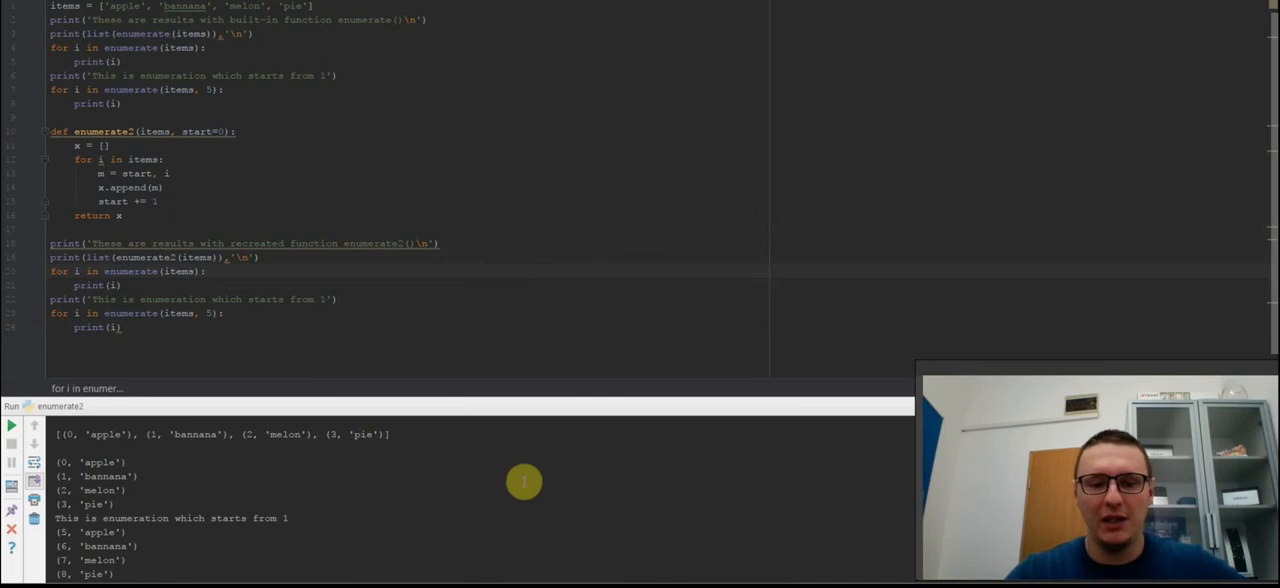